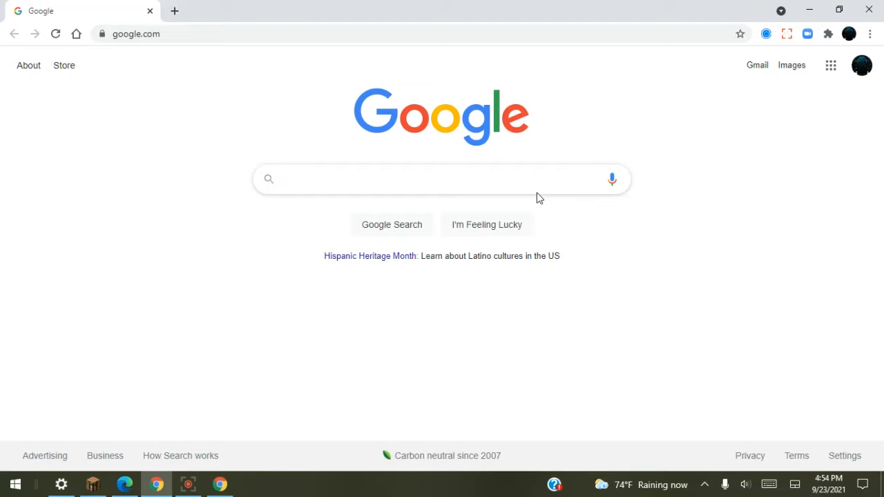
Step: Search Google for 'minecraft but you get every block you step on' via its autocomplete suggestion
click(442, 179)
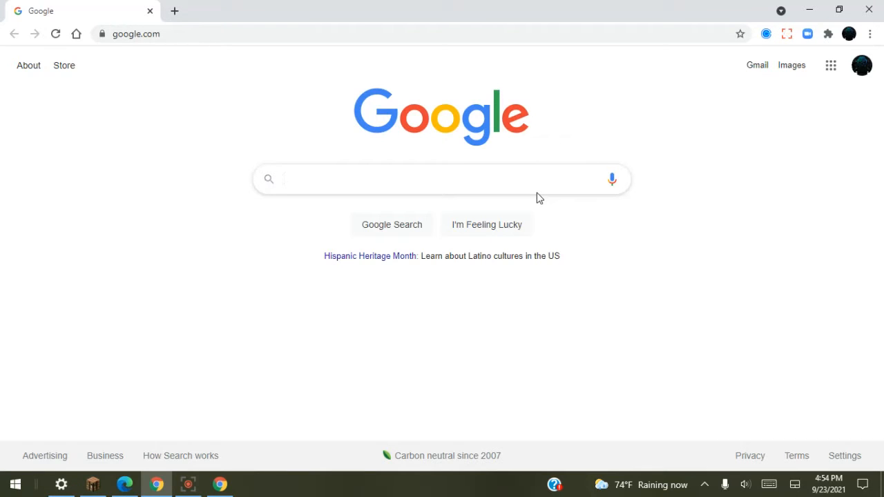
click(442, 179)
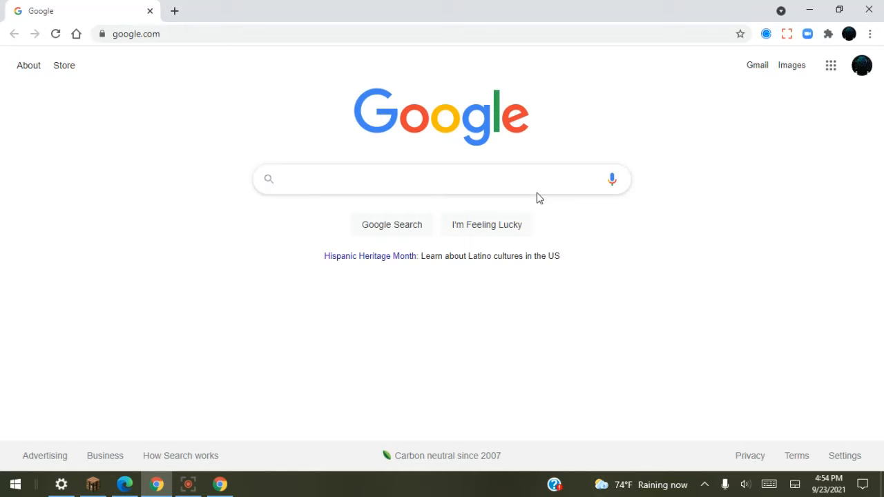
text(m)
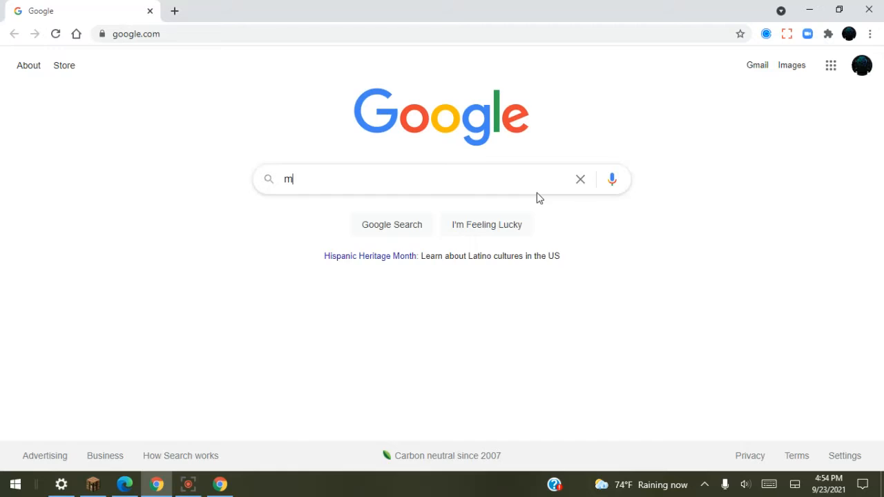
text(inecraft)
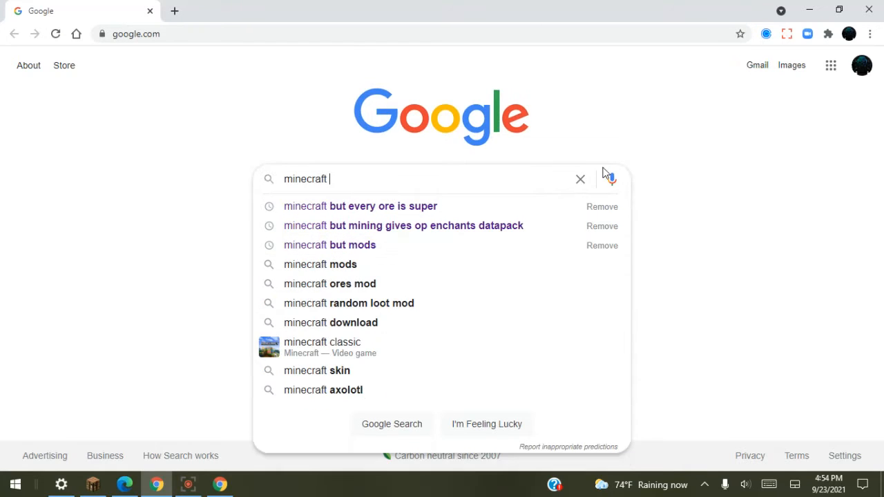
text(minin)
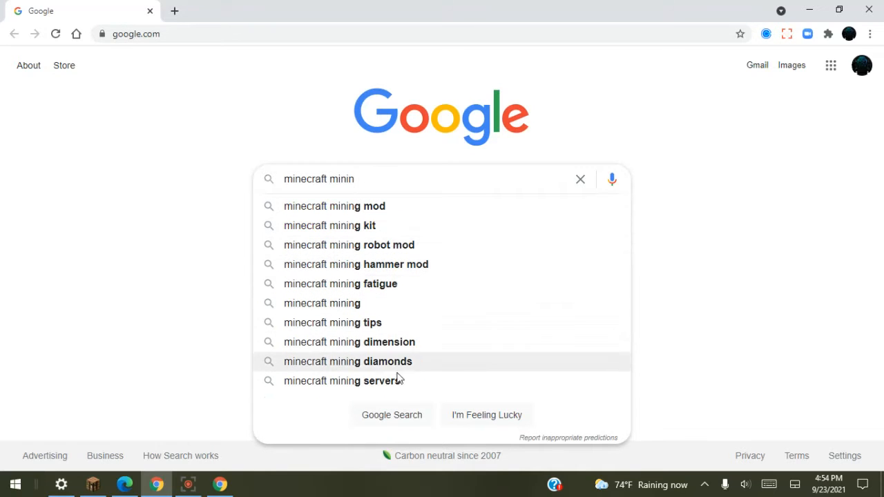
mouse_move(435, 334)
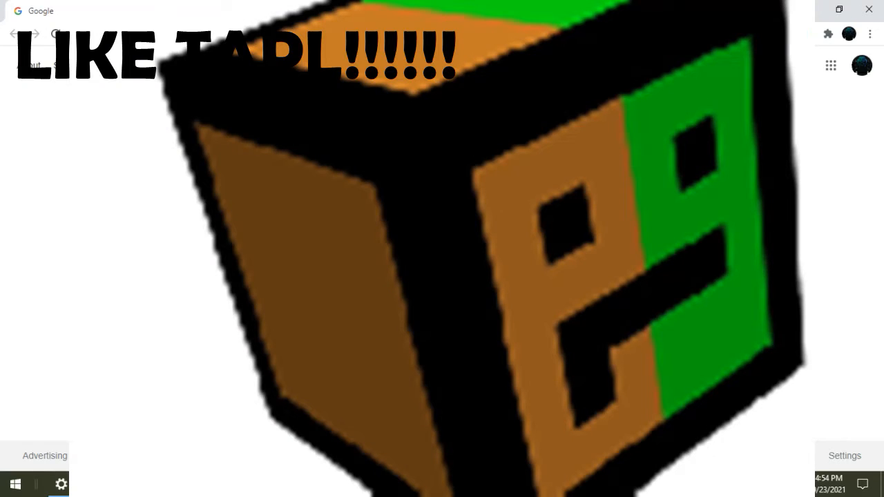
text(minecraft but you)
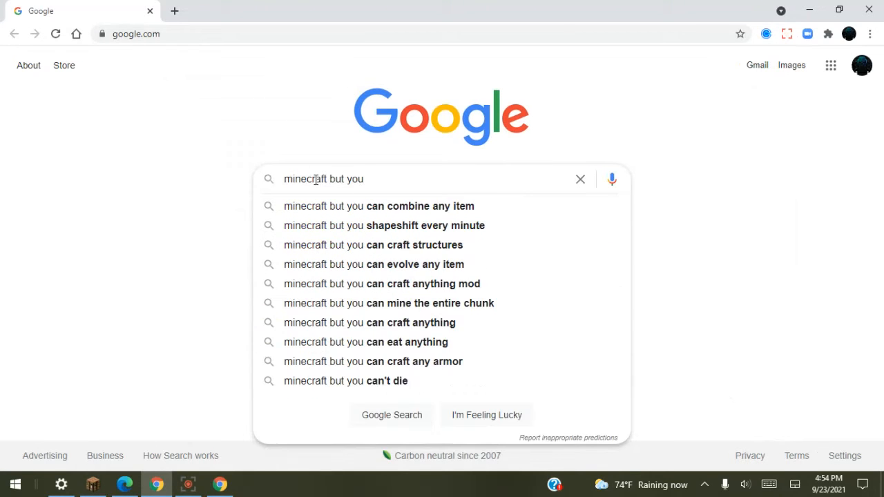
text(get evrey)
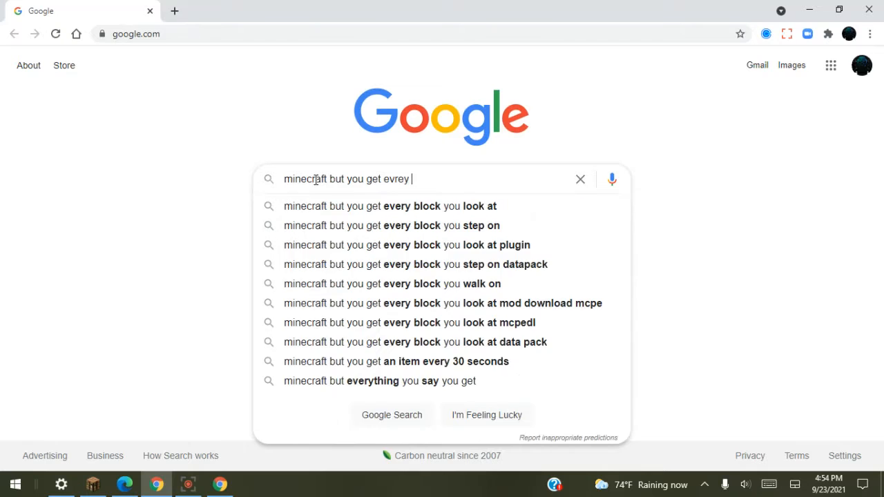
text(everu)
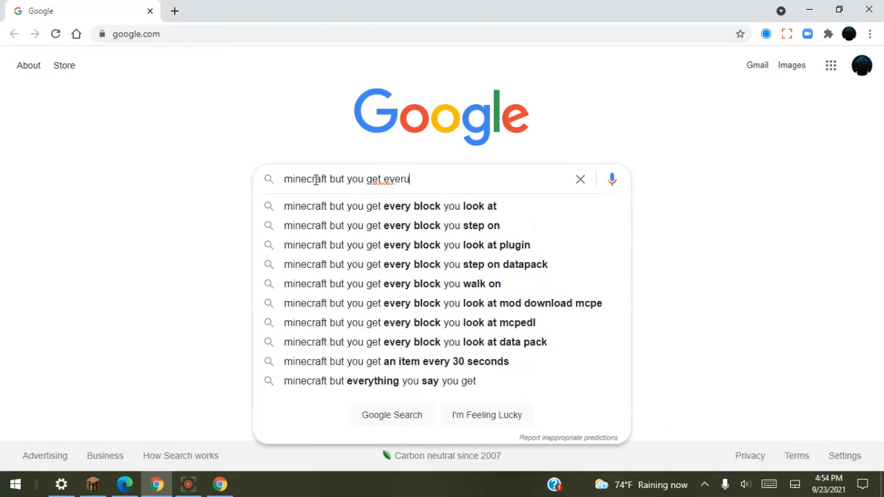
click(391, 225)
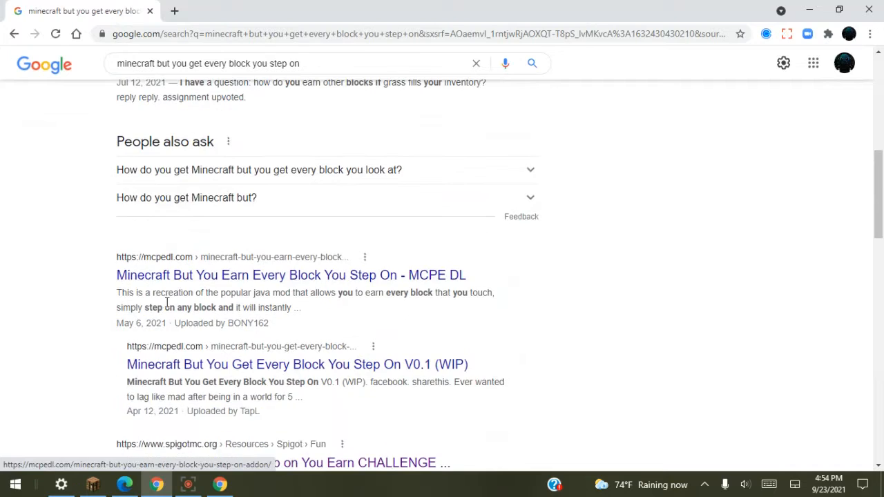
Step: Browse the results, then refine the search to '…every block you step on datapack'
scroll(up, 3)
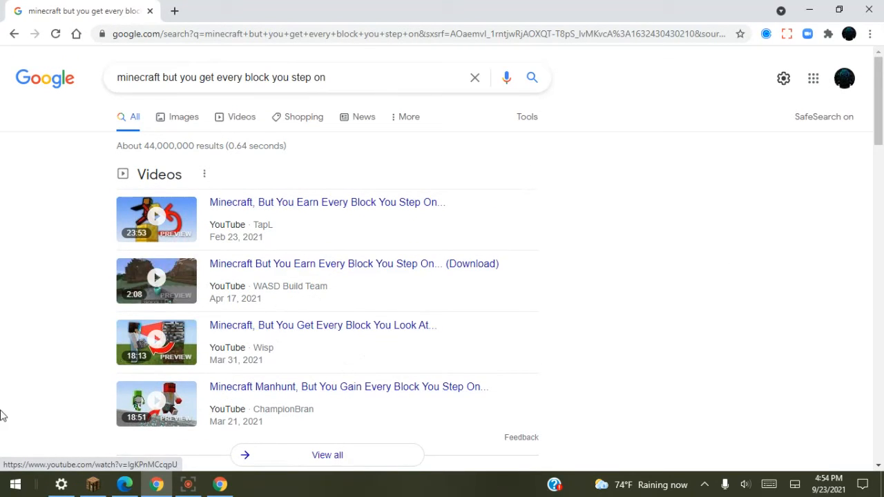
scroll(down, 3)
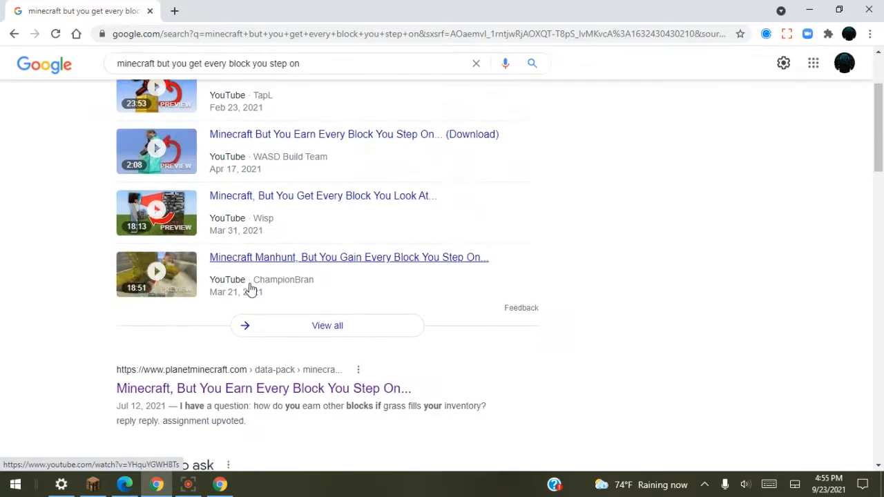
scroll(down, 3)
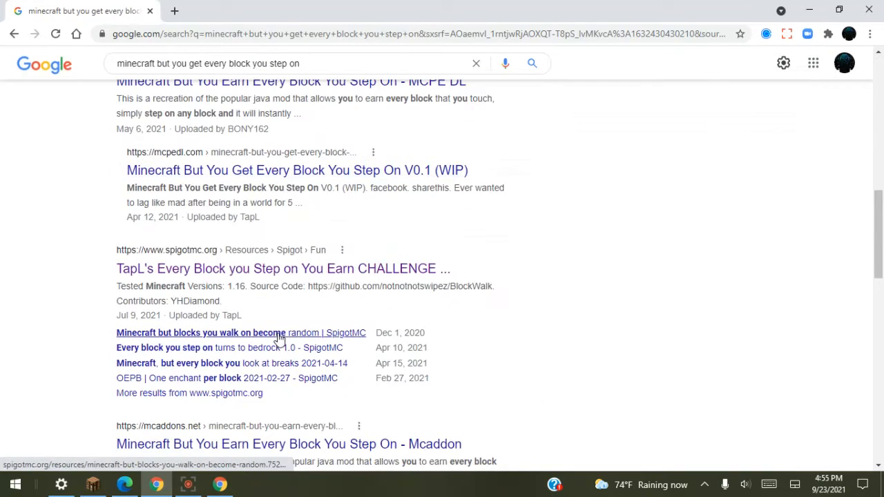
scroll(down, 3)
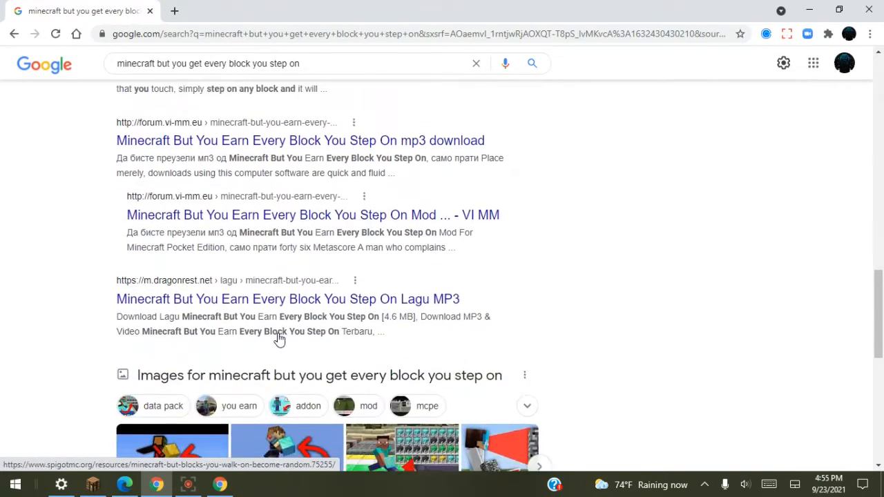
scroll(down, 3)
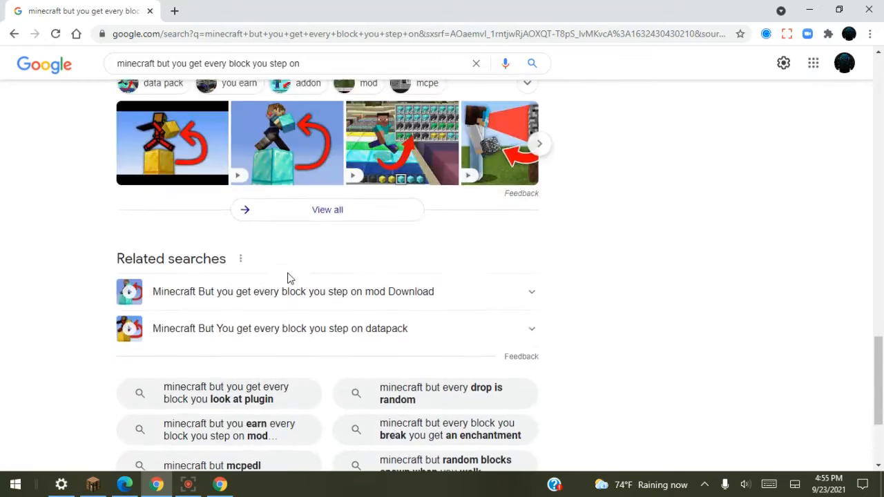
click(276, 63)
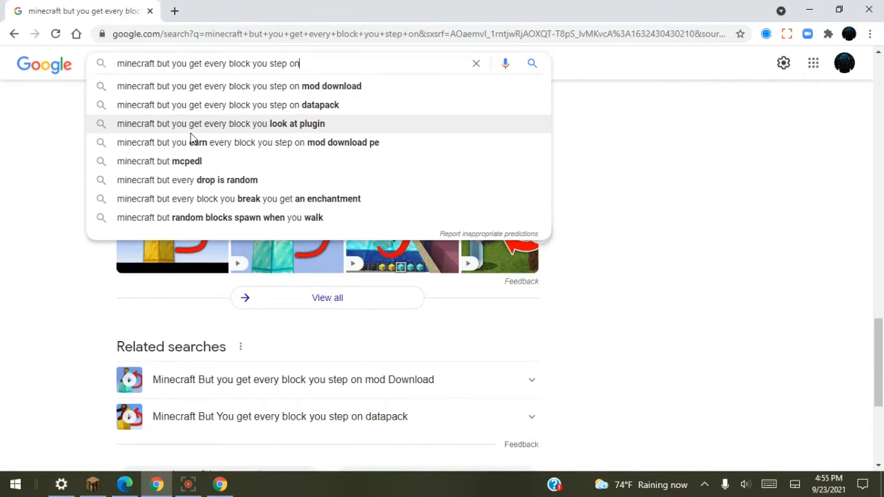
click(226, 104)
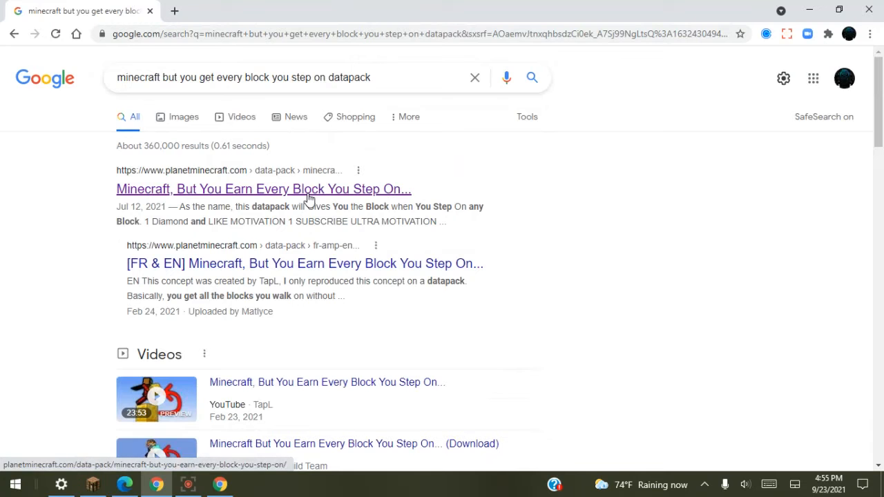
Step: Open the Earn Blocks Planet Minecraft page and follow its download link past the leaving prompt
click(263, 189)
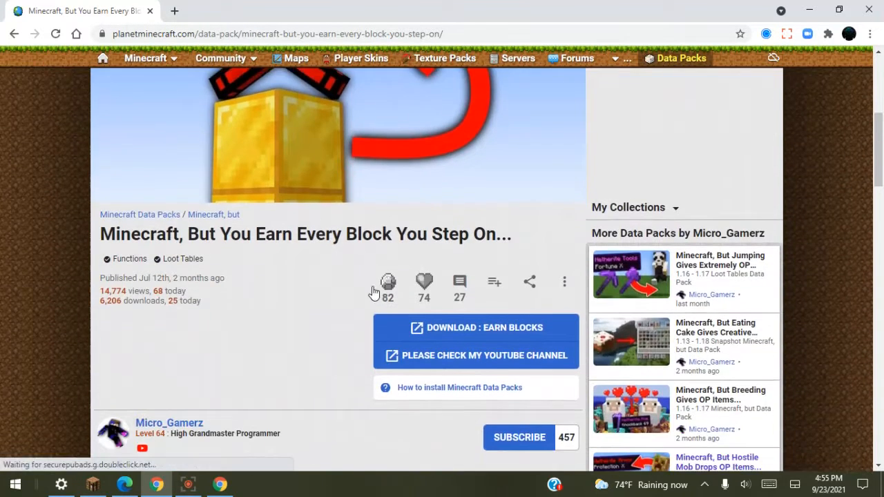
scroll(down, 3)
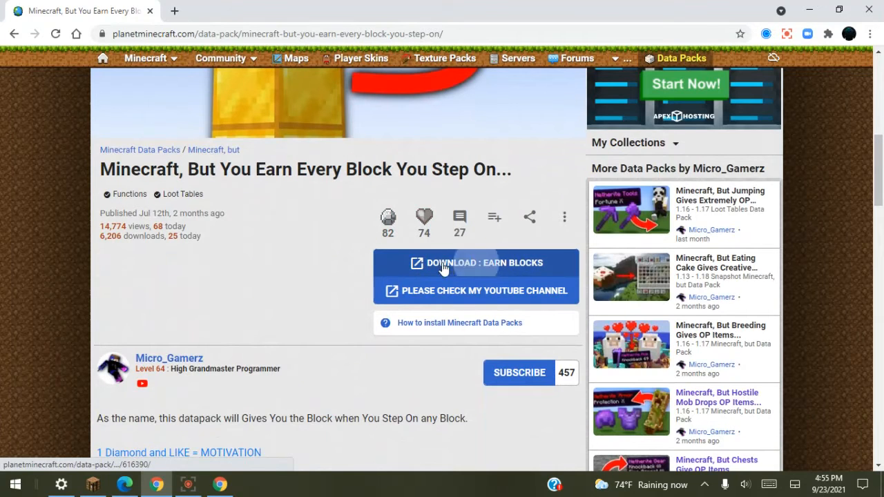
click(476, 262)
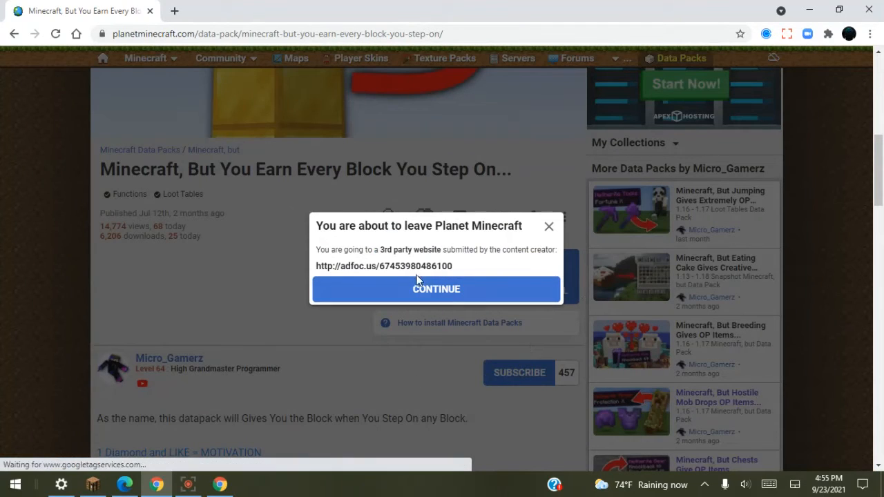
mouse_move(404, 312)
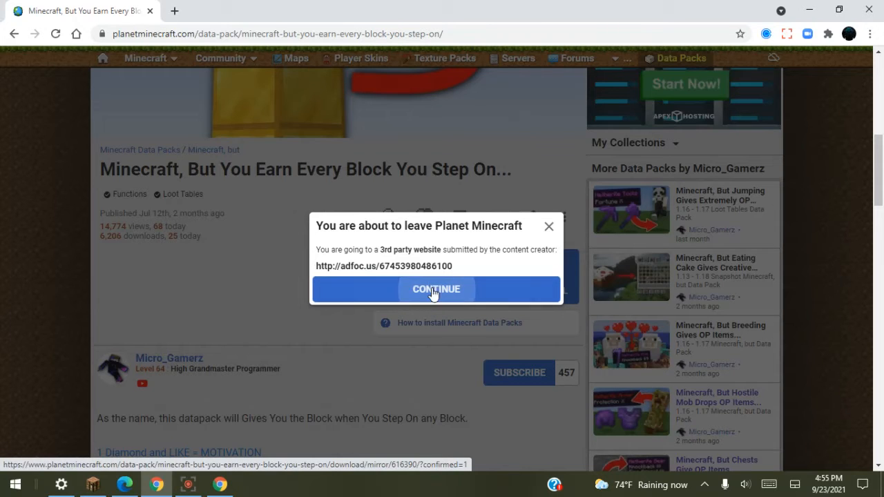
click(436, 288)
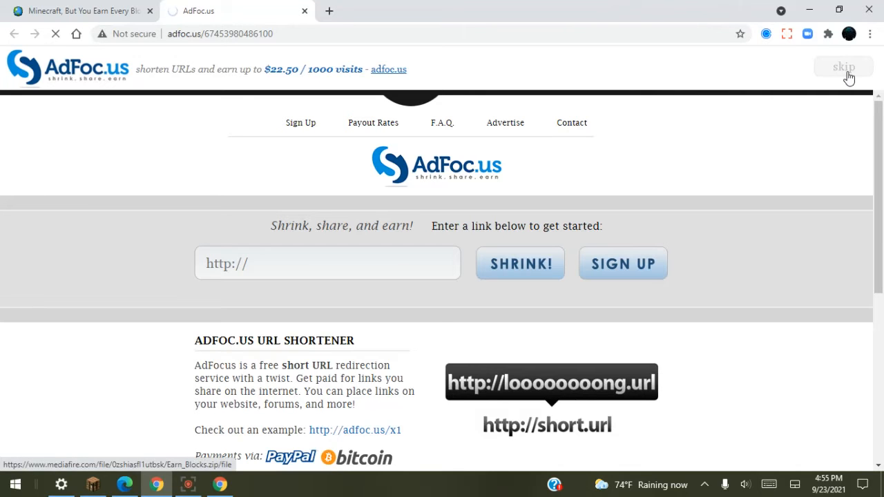
Step: Skip the AdFoc.us ad, download Earn Blocks.zip from MediaFire, and switch to Minecraft
click(843, 67)
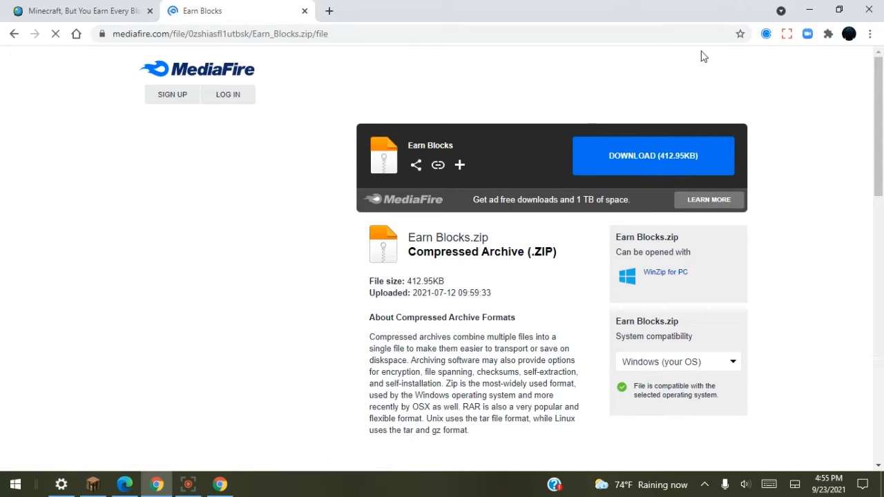
click(652, 155)
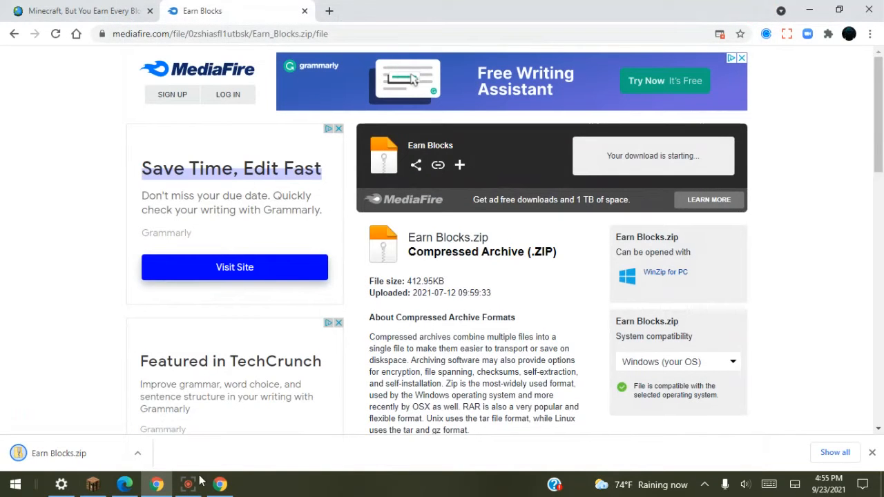
click(92, 484)
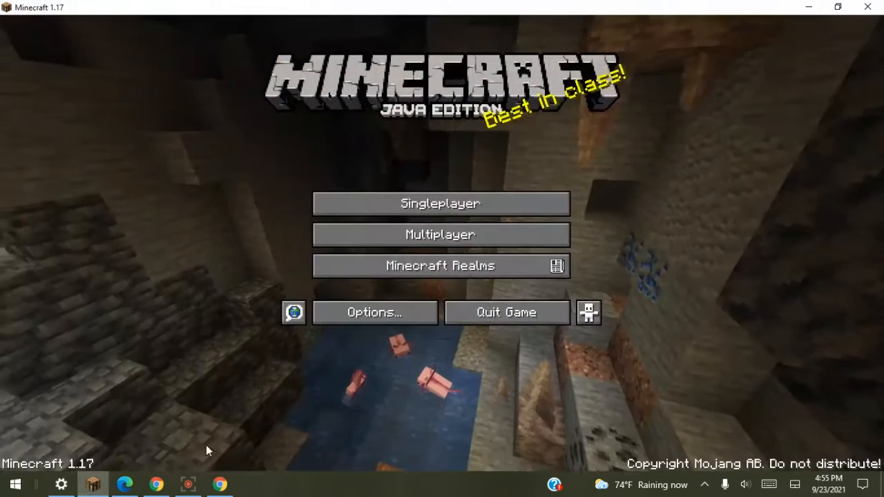
Step: Start a new singleplayer world and enable the Earn Blocks.zip data pack from Downloads
click(440, 203)
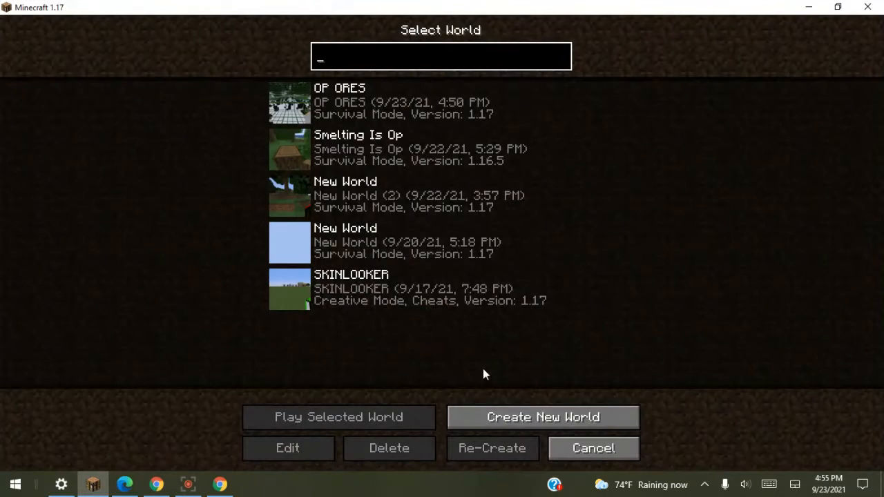
click(543, 416)
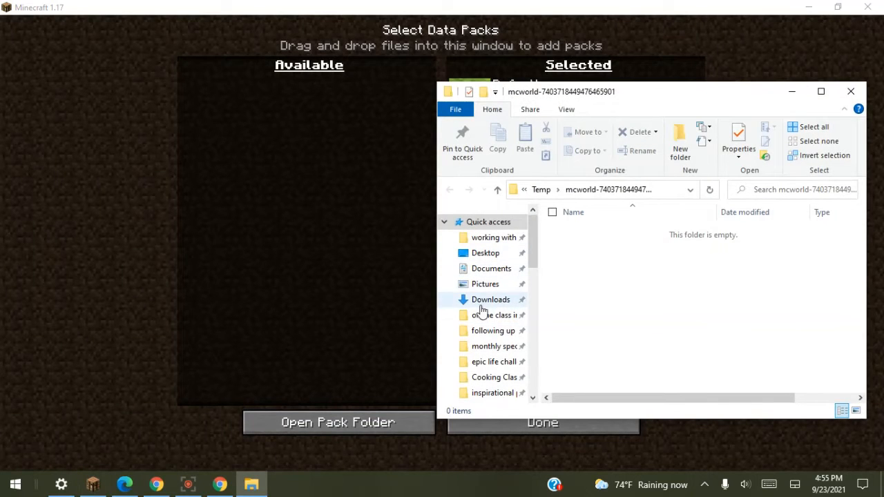
click(491, 299)
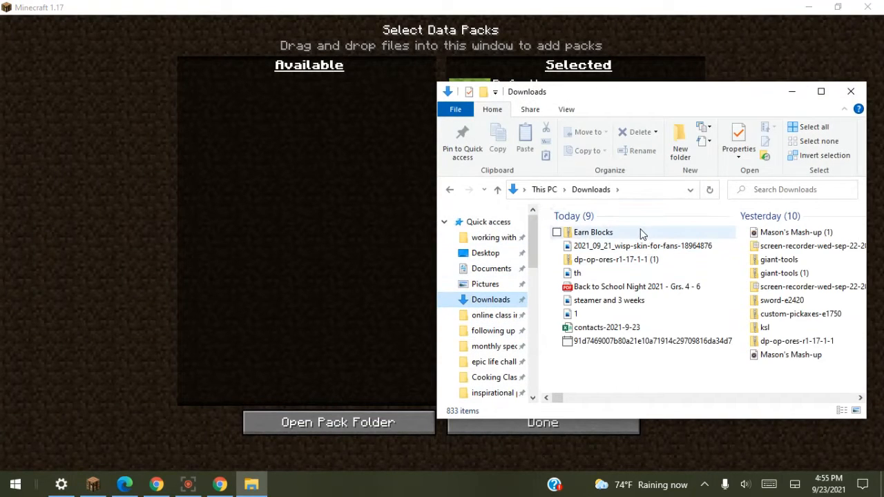
click(593, 232)
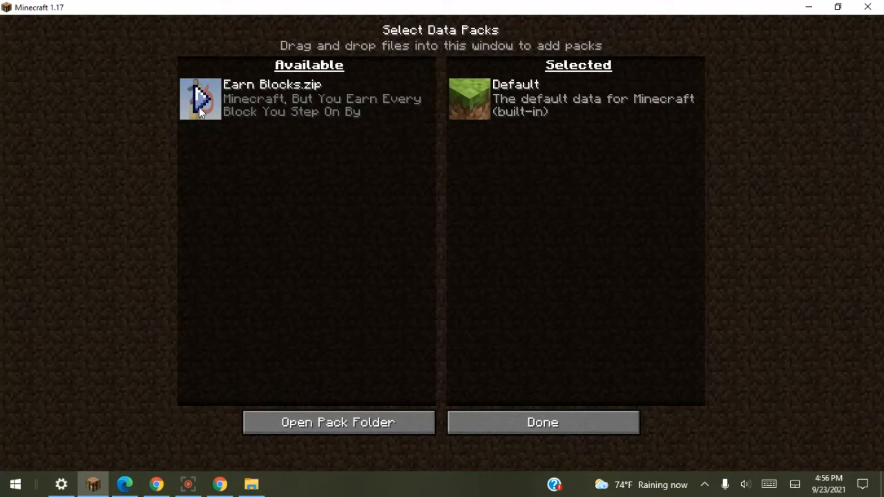
click(542, 422)
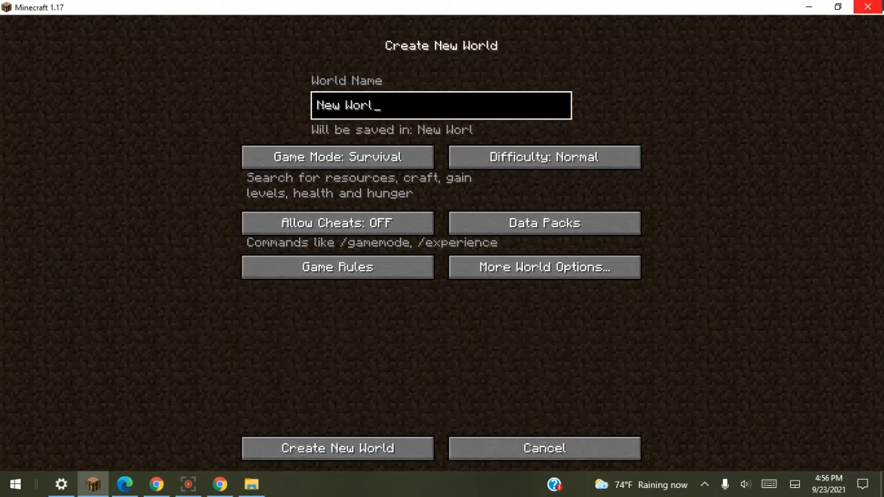
Step: Name the world TEST with cheats on and start generating it
text(TEST)
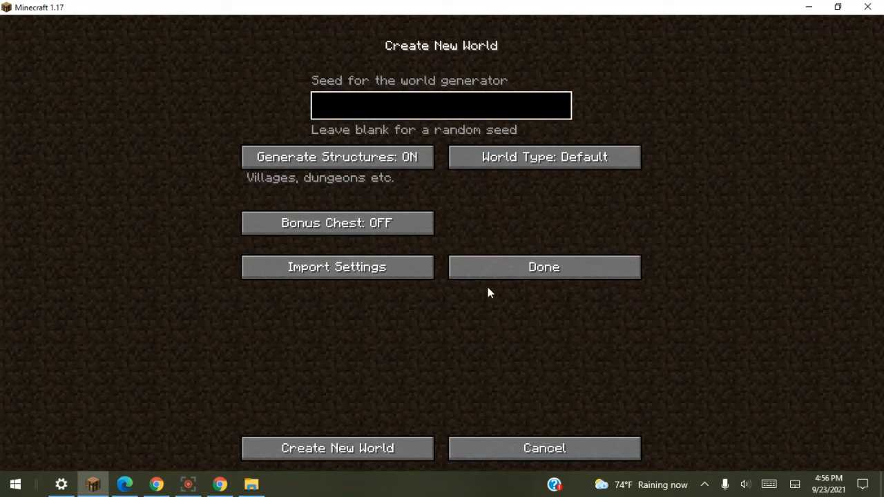
click(441, 105)
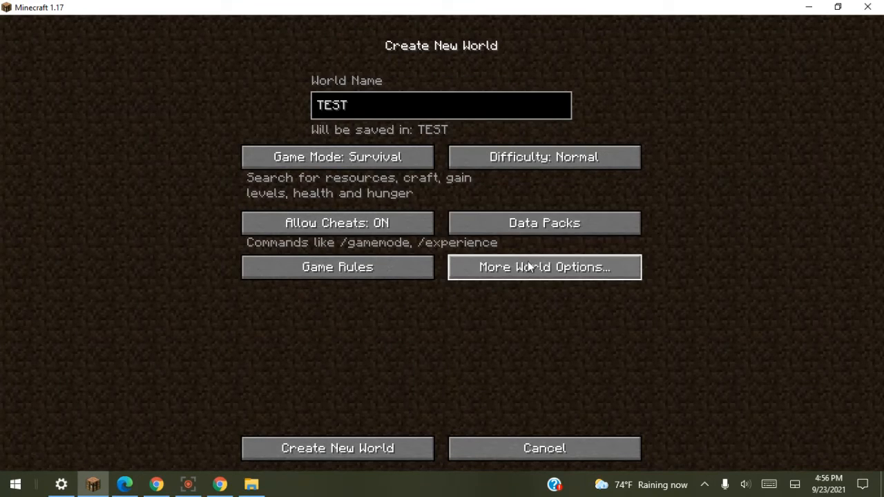
click(337, 448)
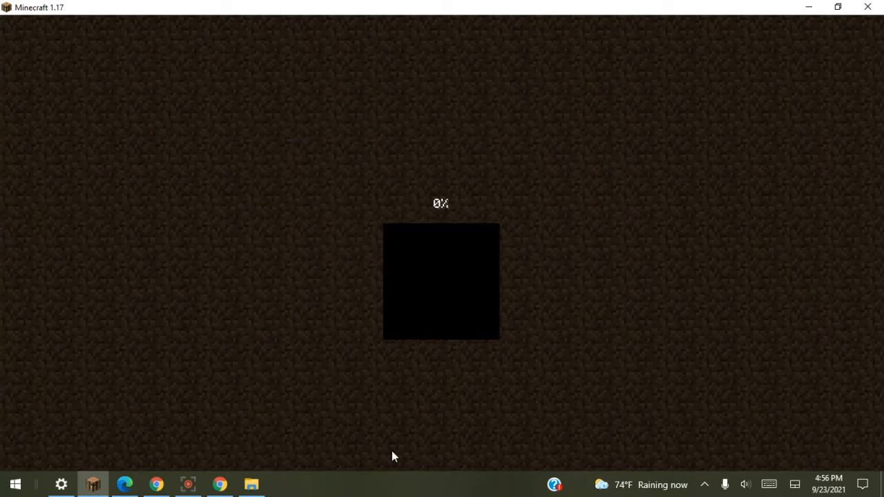
mouse_move(560, 378)
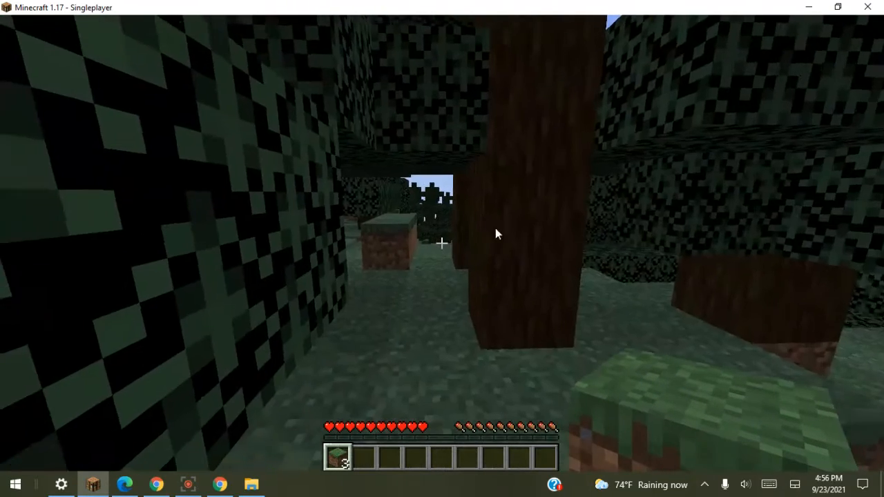
Step: Walk through the forest collecting blocks, then craft the spruce logs into 40 spruce planks
key(e)
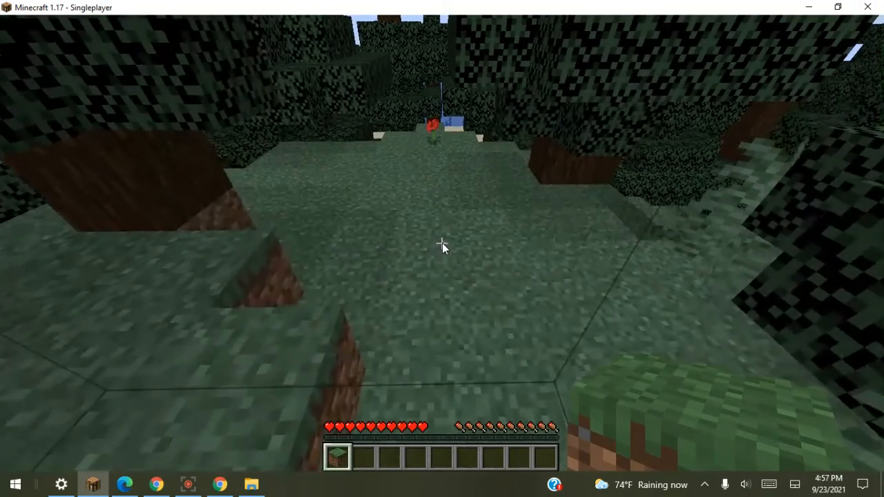
mouse_move(442, 249)
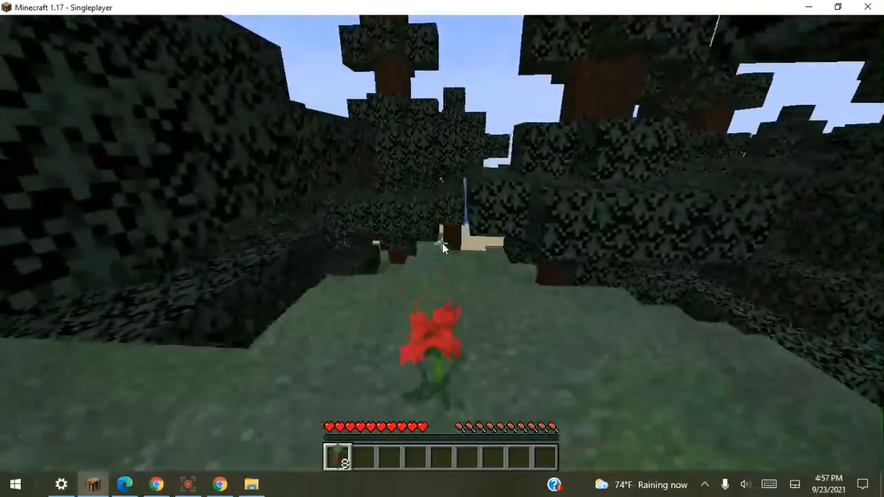
key(e)
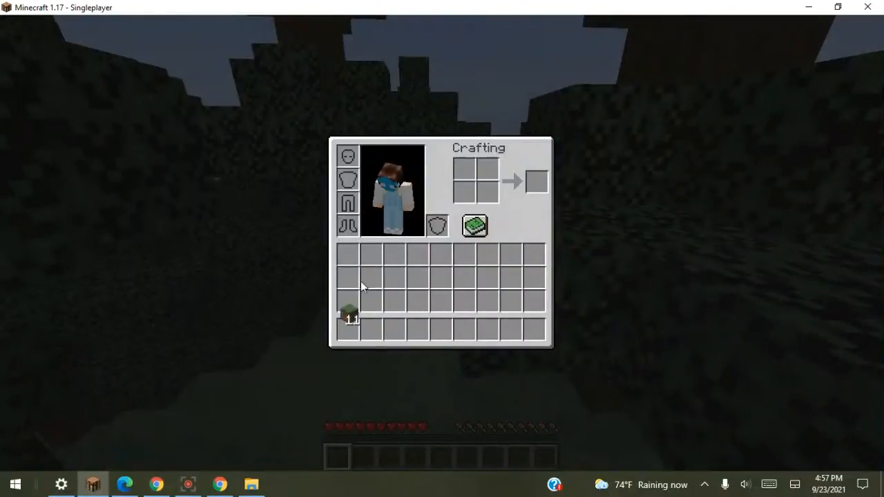
key(e)
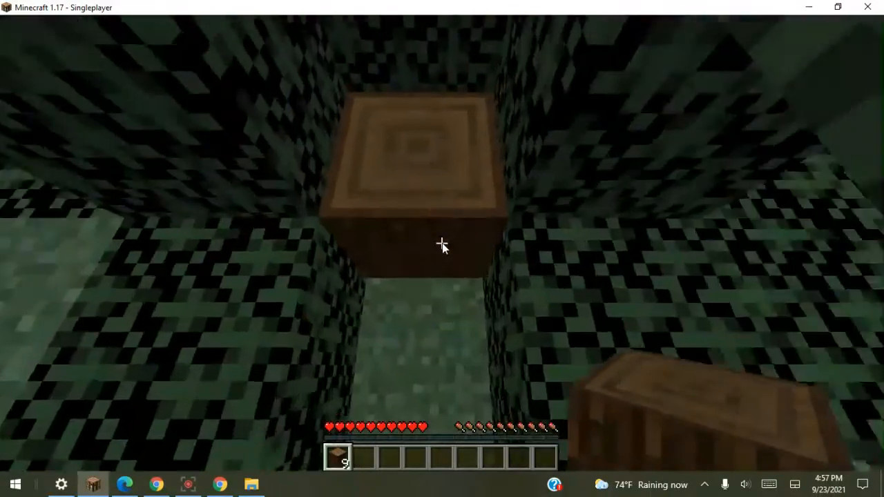
key(e)
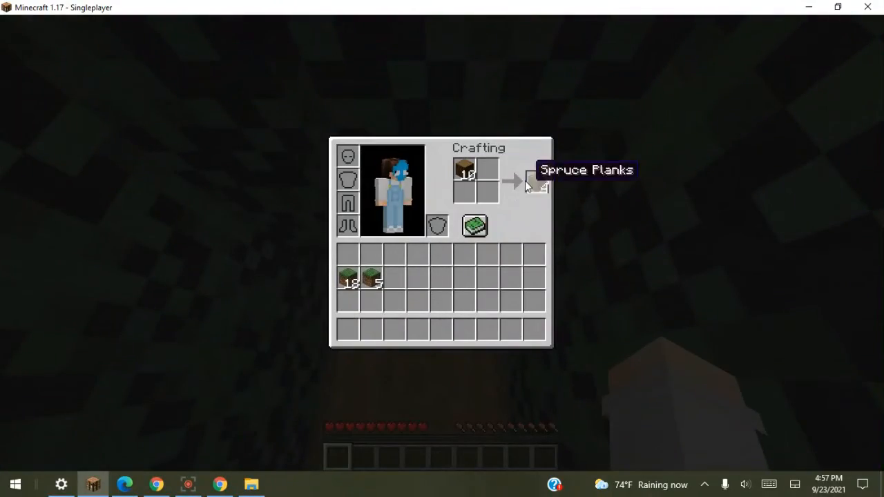
click(536, 181)
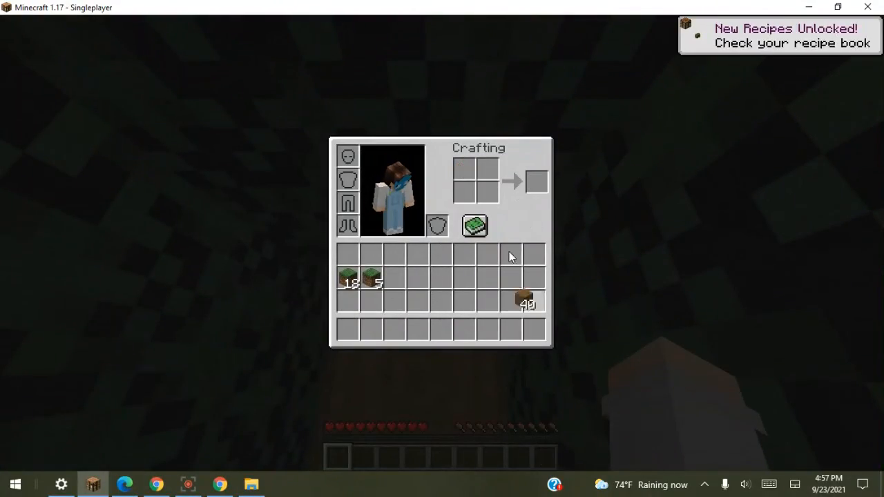